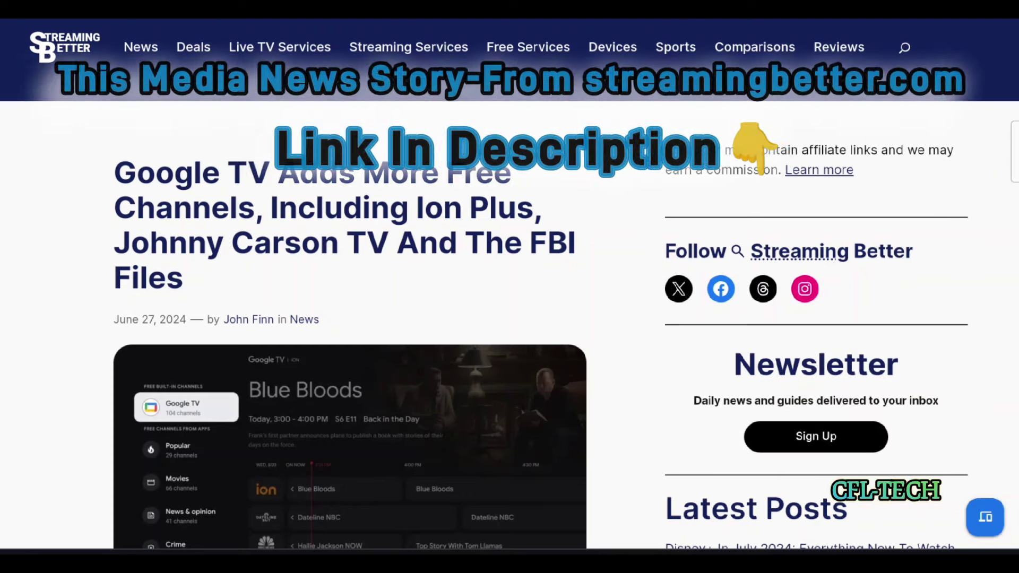
pyautogui.scroll(-3)
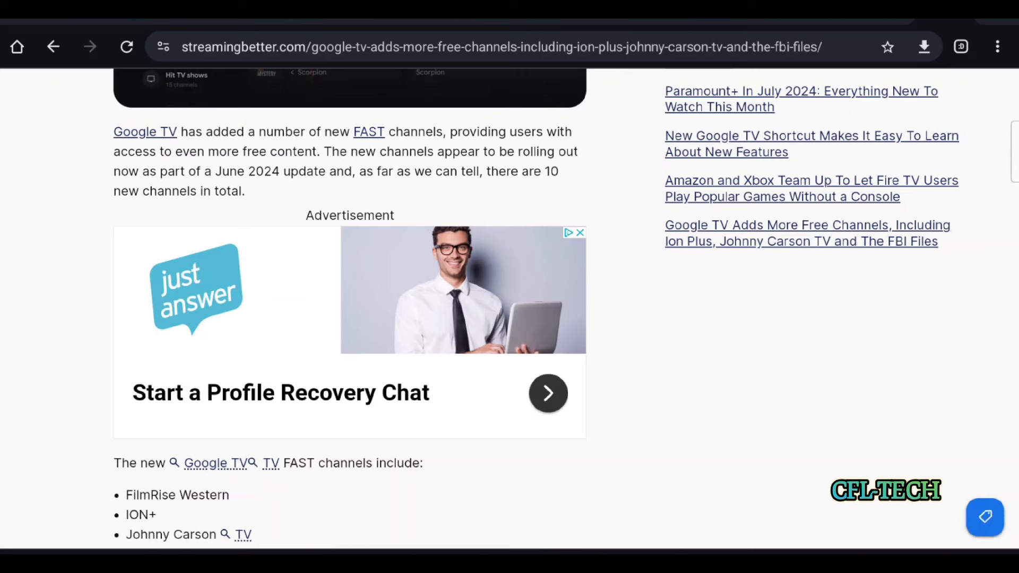
pyautogui.scroll(-3)
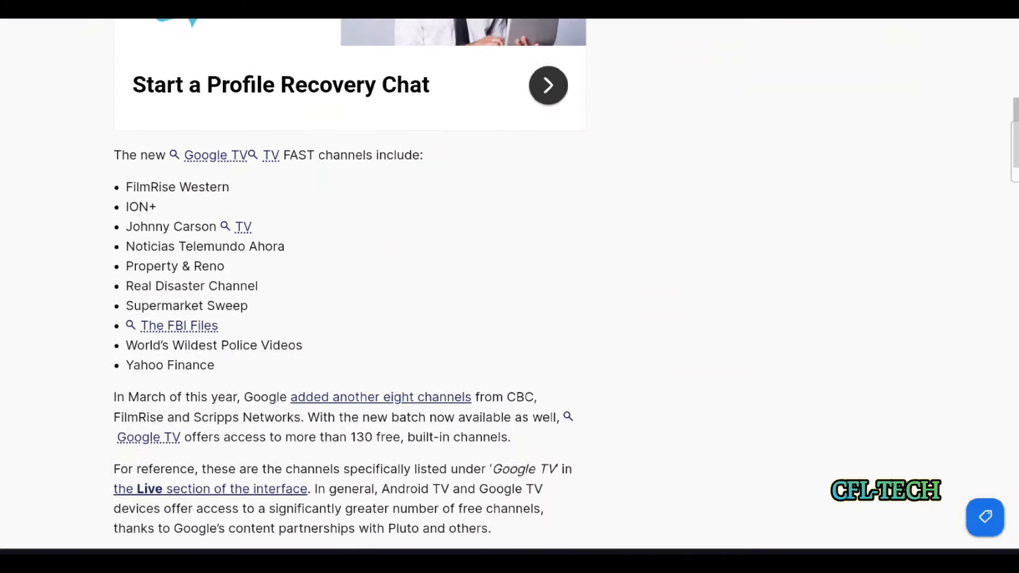
pyautogui.scroll(-3)
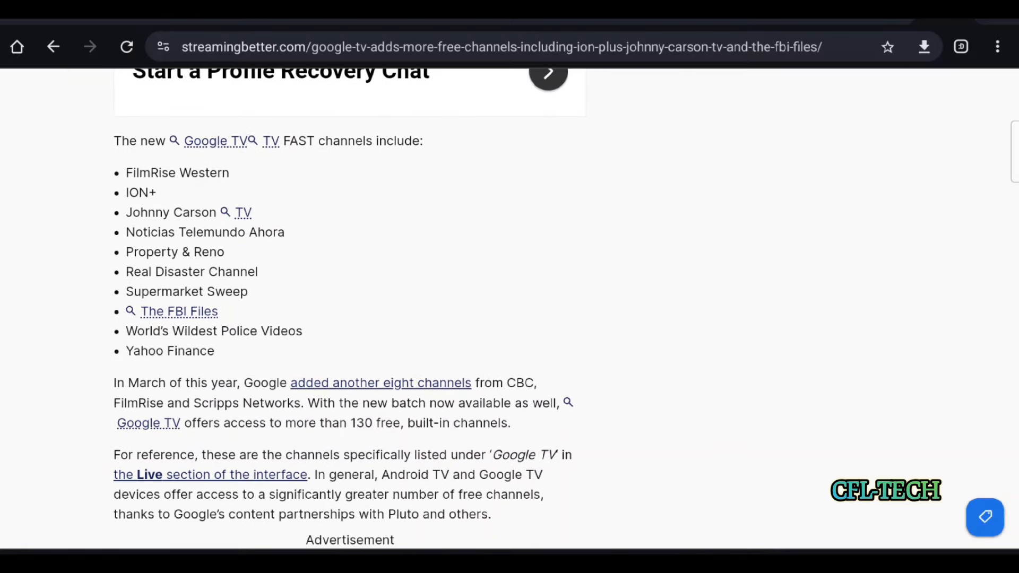
pyautogui.scroll(-3)
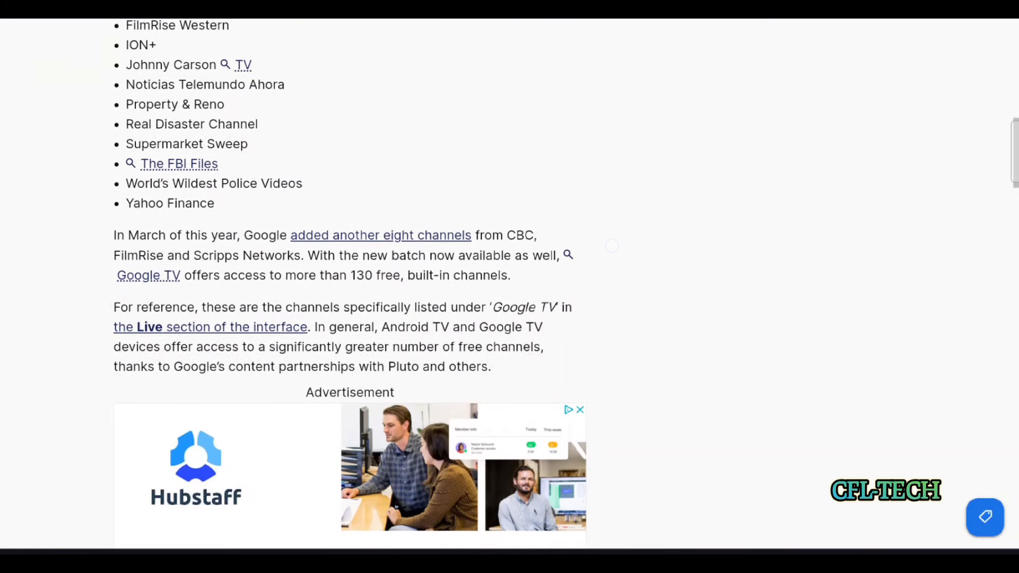
pyautogui.scroll(-3)
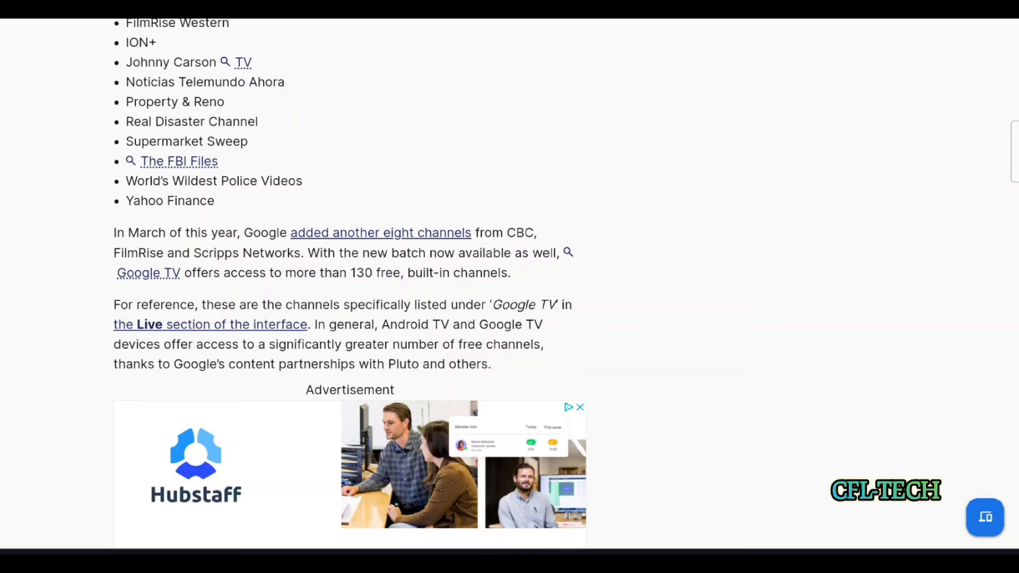
pyautogui.scroll(-3)
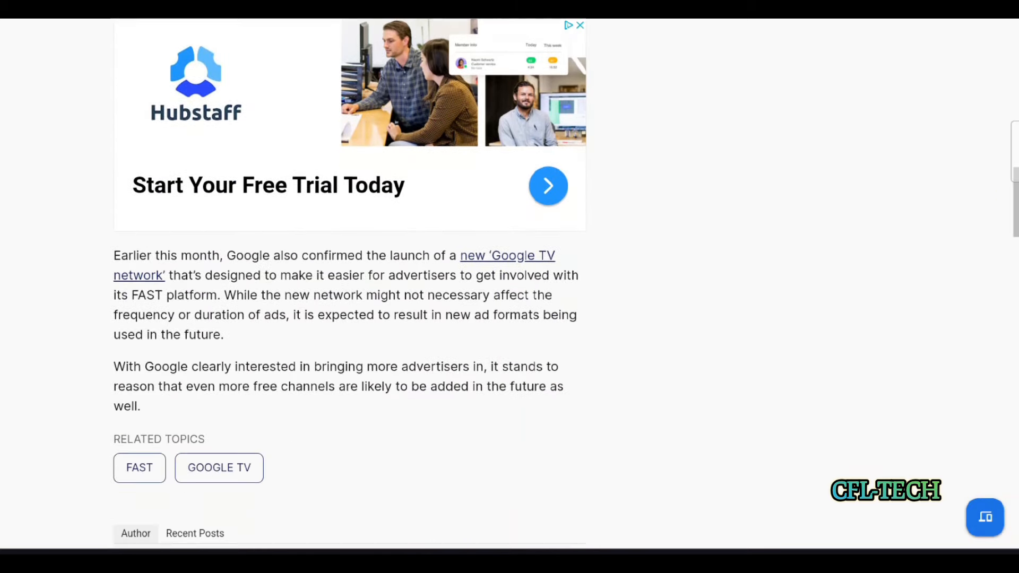
pyautogui.scroll(-3)
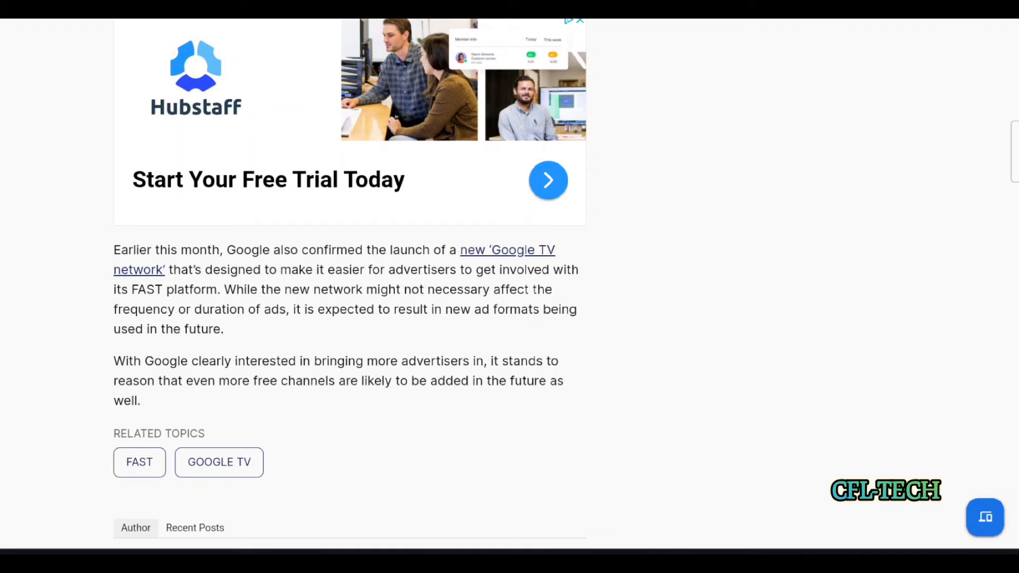
pyautogui.scroll(3)
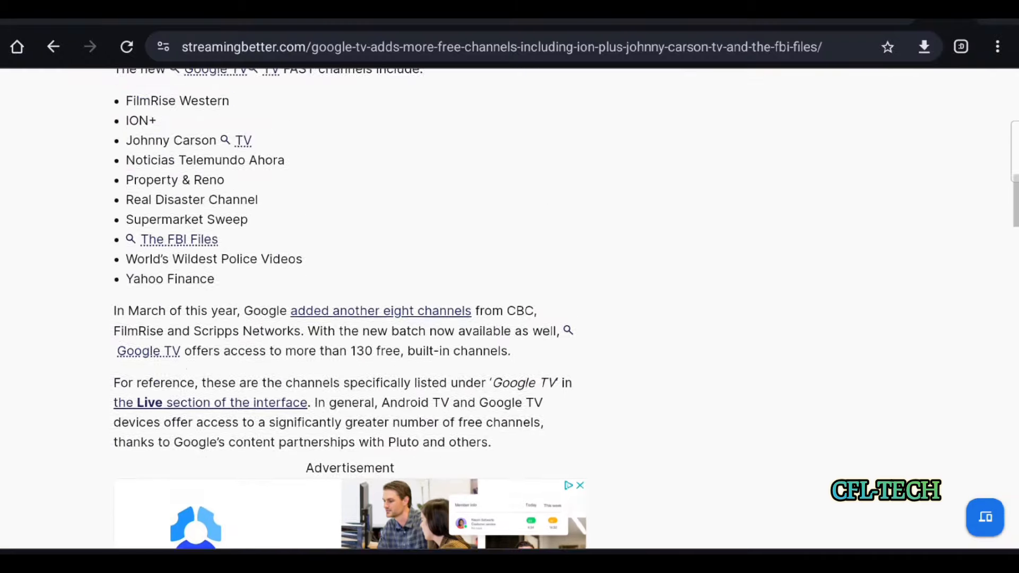
pyautogui.scroll(3)
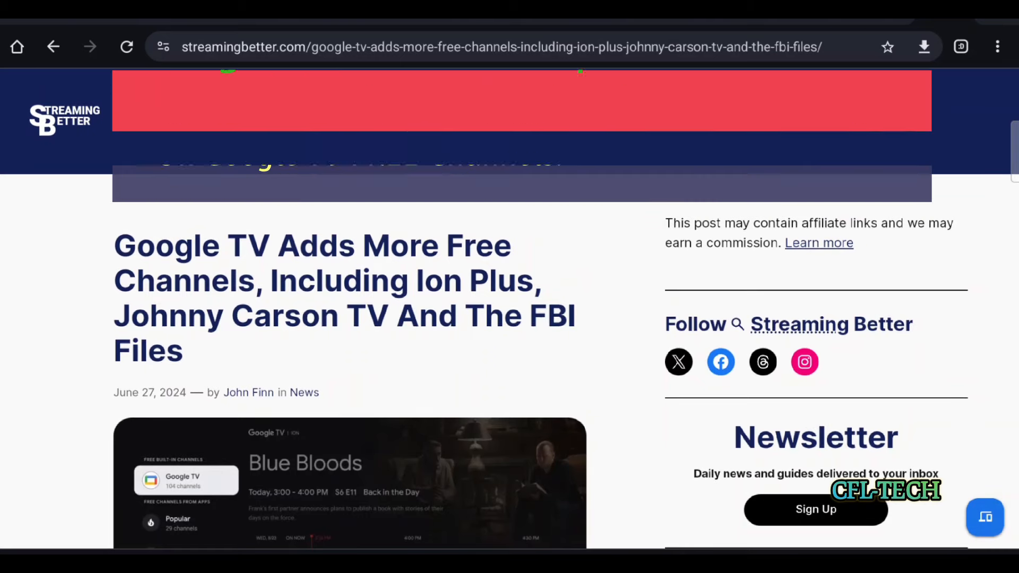
pyautogui.scroll(-3)
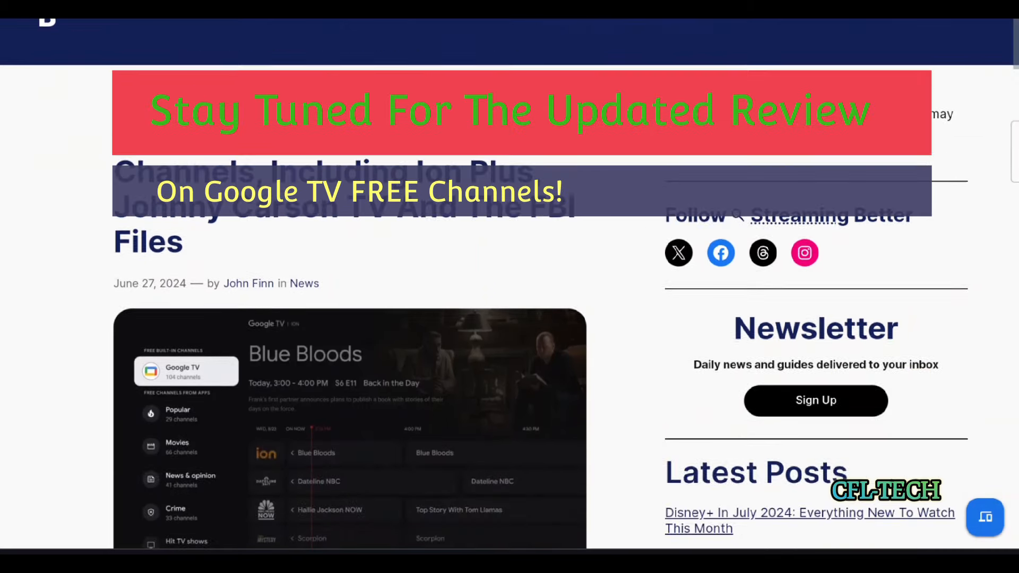